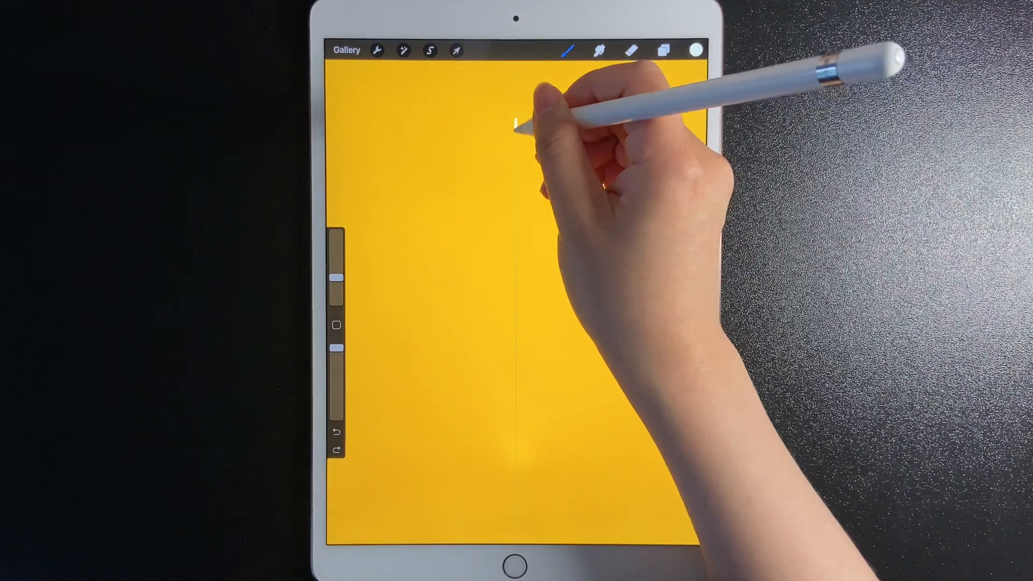
Draw a white vertical timing line with uneven tick marks and handwritten frame numbers
drag(517, 115, 518, 432)
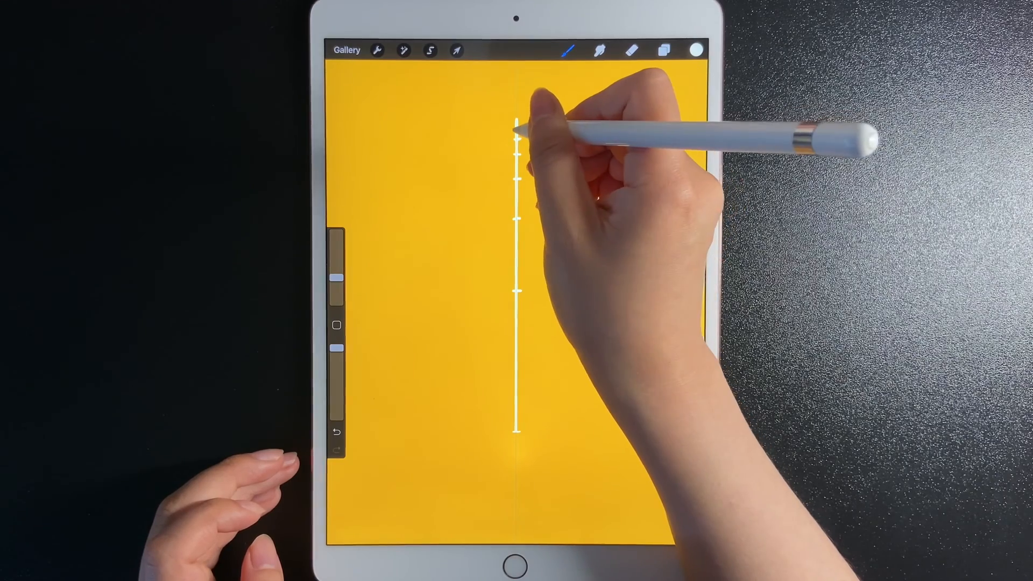
click(634, 50)
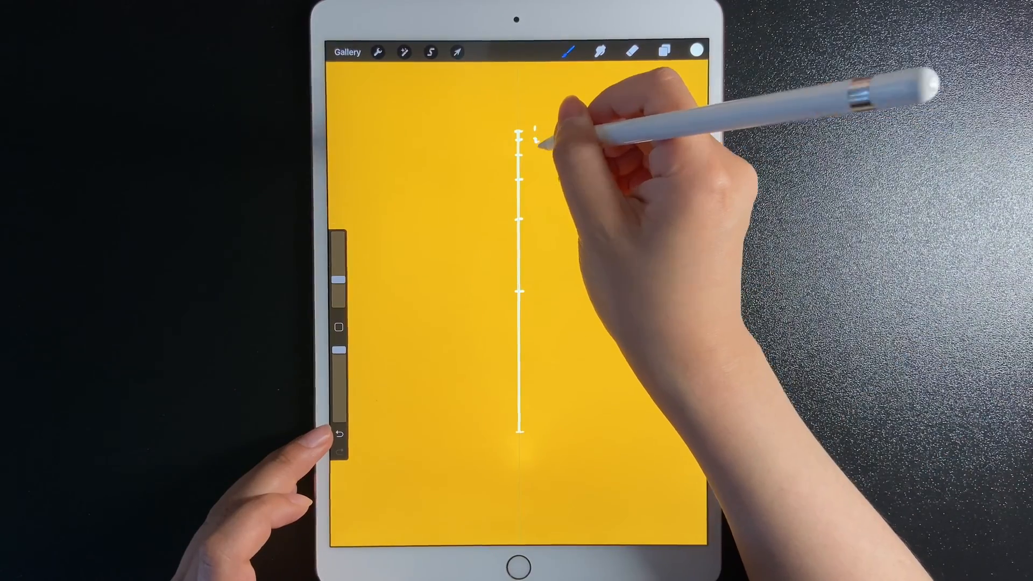
drag(537, 128, 540, 181)
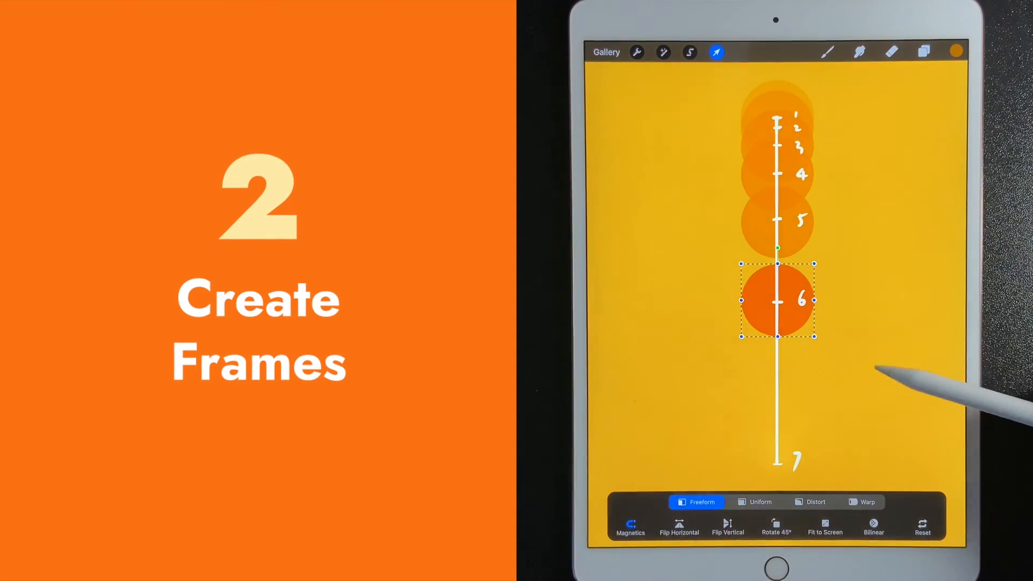
Draw a QuickShape circle atop the line, fill it orange, and enable Animation Assist
drag(778, 300, 777, 455)
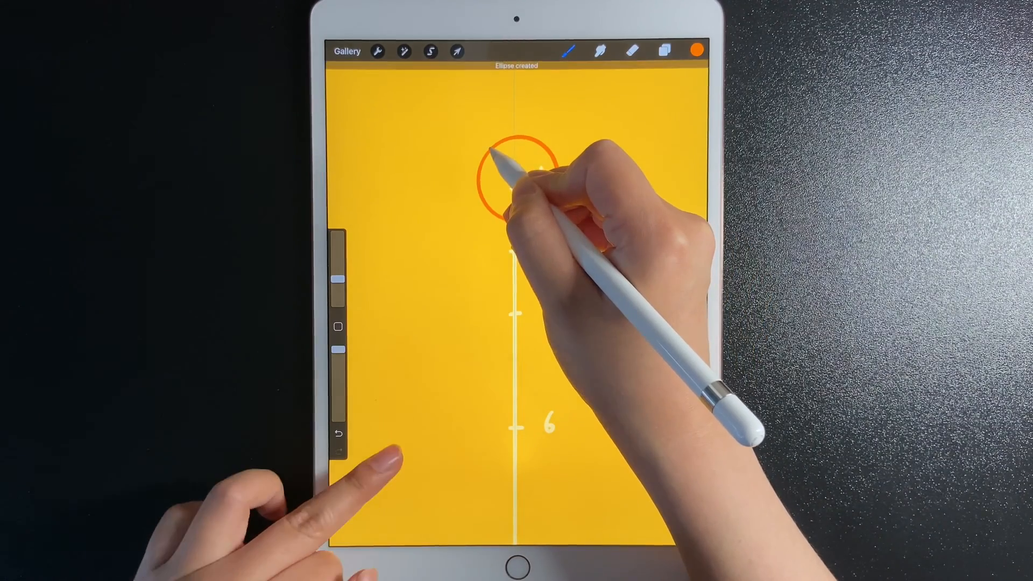
click(457, 51)
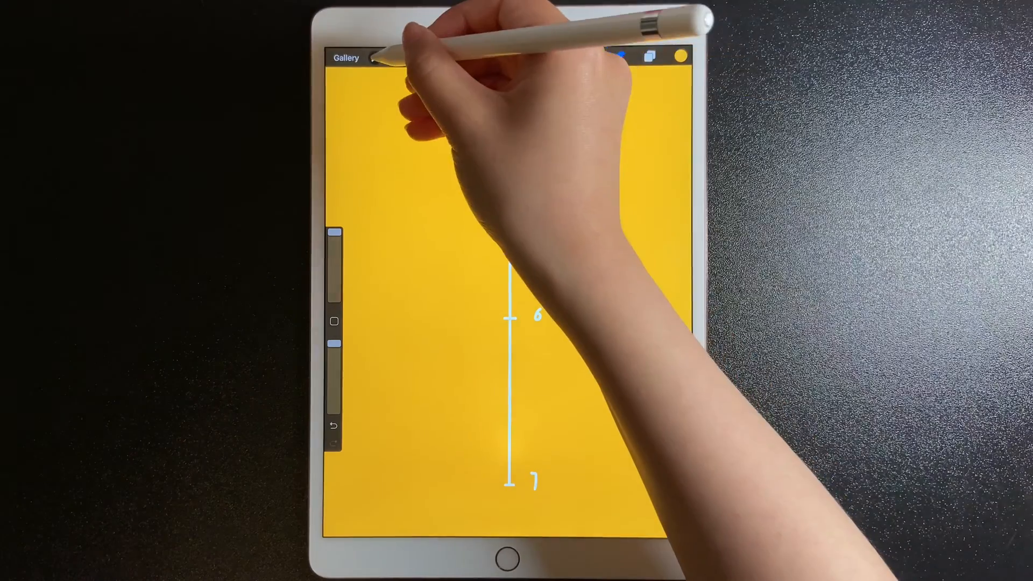
click(138, 27)
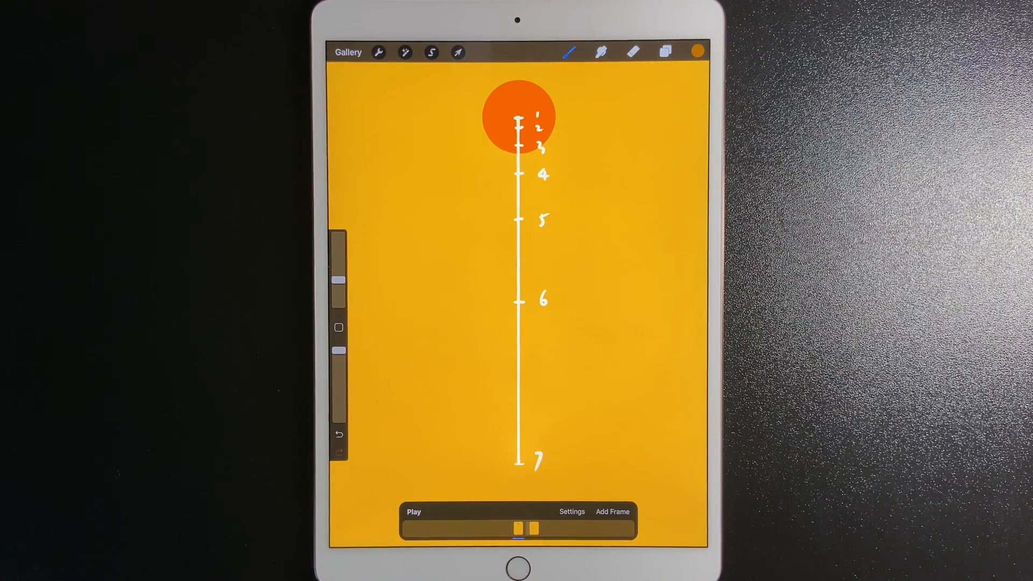
Duplicate the ball layer into numbered copies, moving each down to its matching tick
click(664, 52)
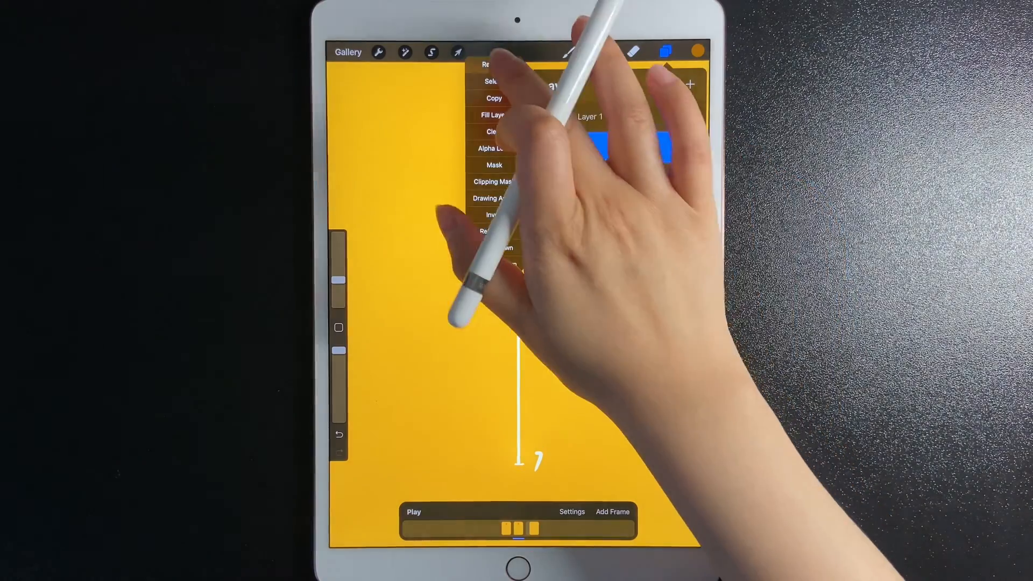
click(664, 52)
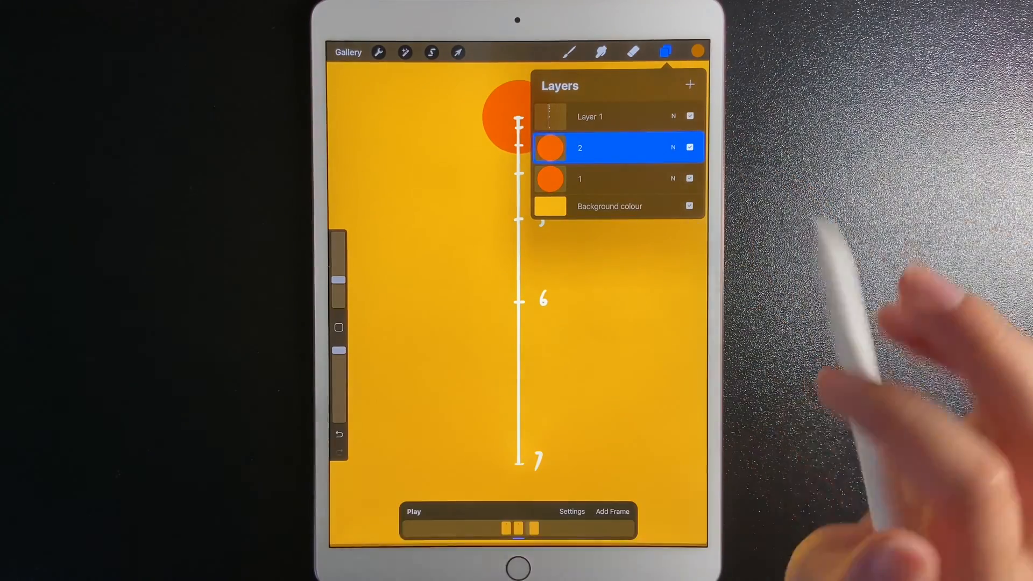
click(458, 53)
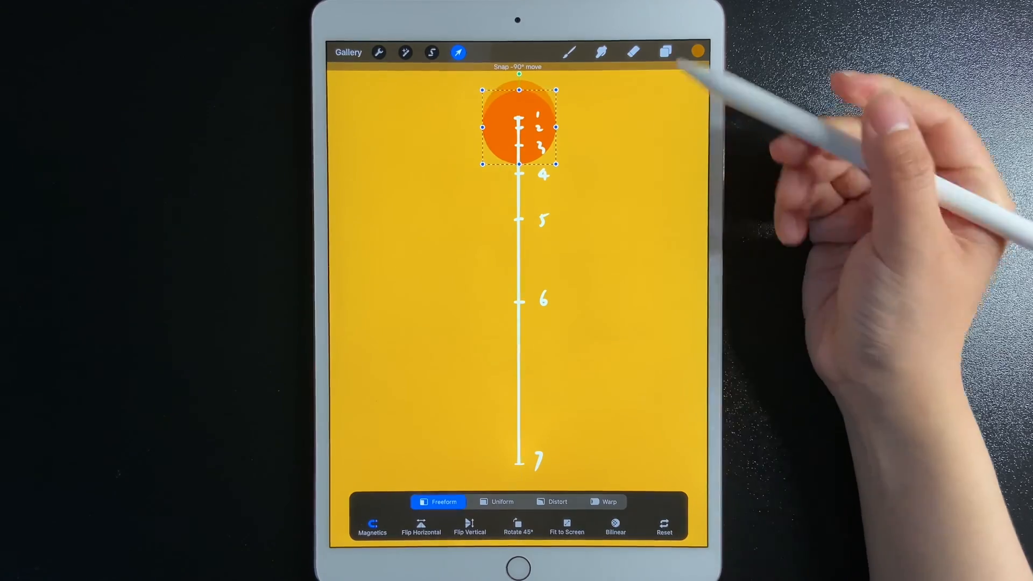
click(665, 52)
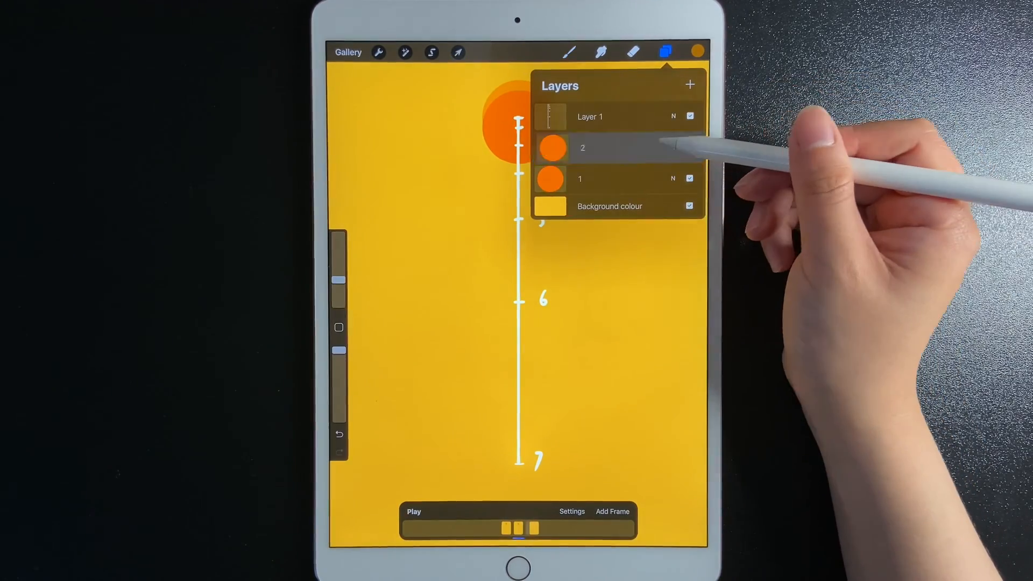
click(582, 147)
text(3)
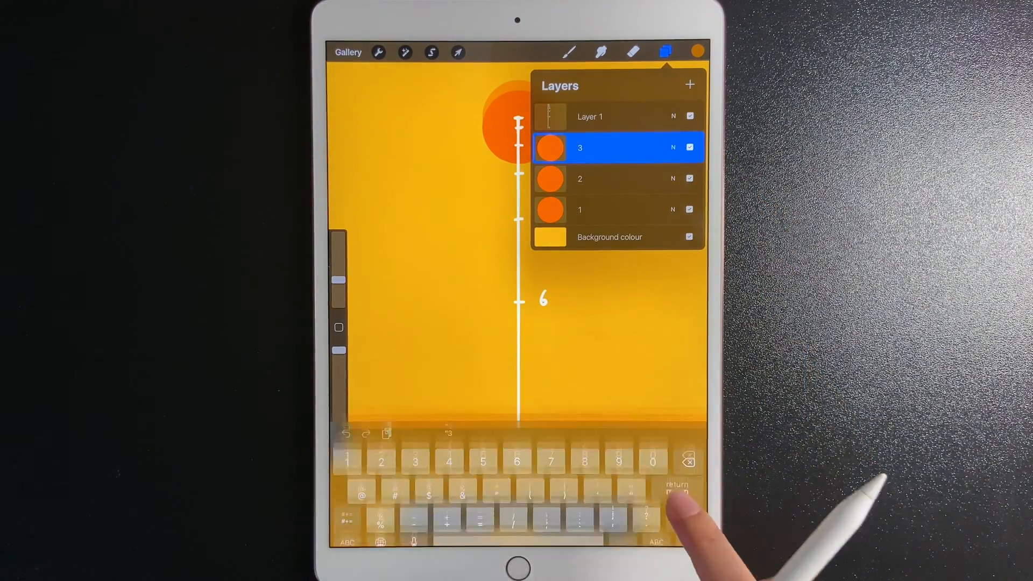
click(458, 52)
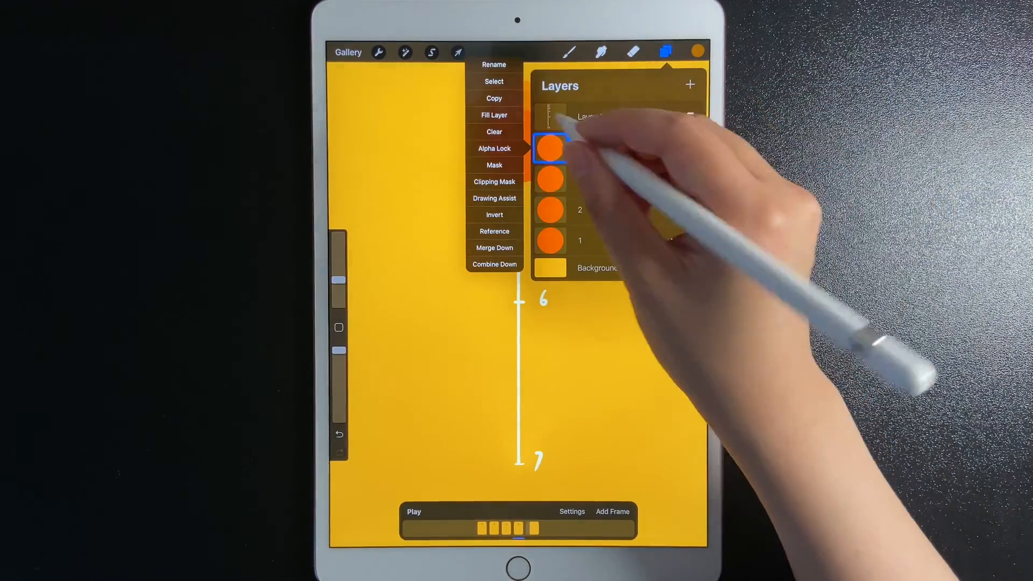
click(458, 52)
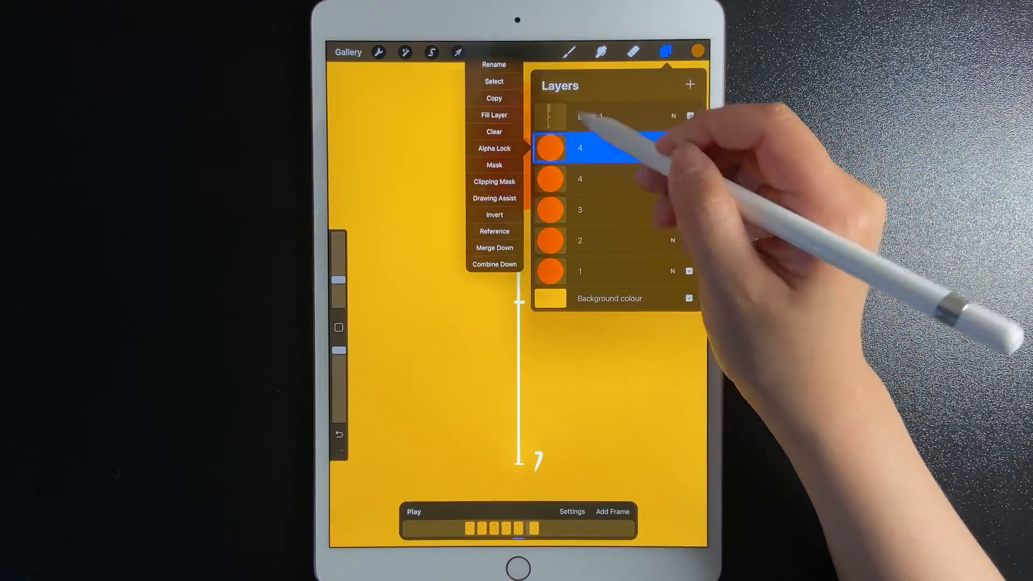
click(458, 52)
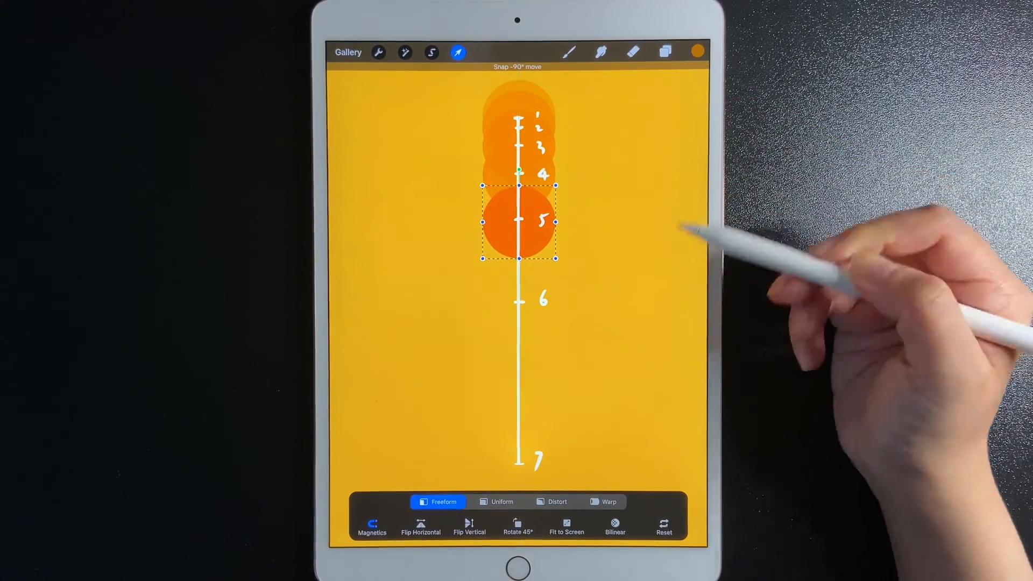
click(666, 52)
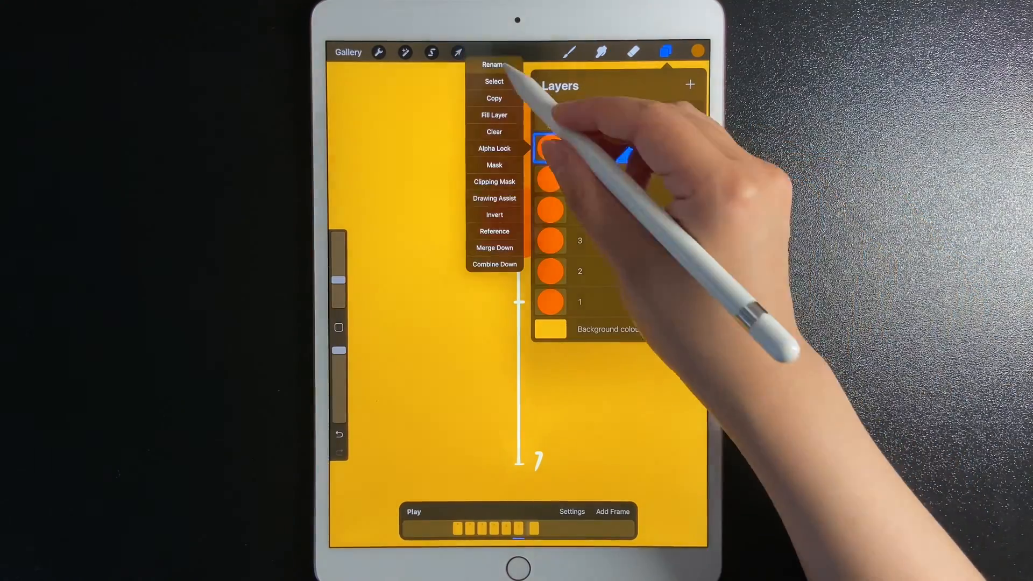
click(458, 53)
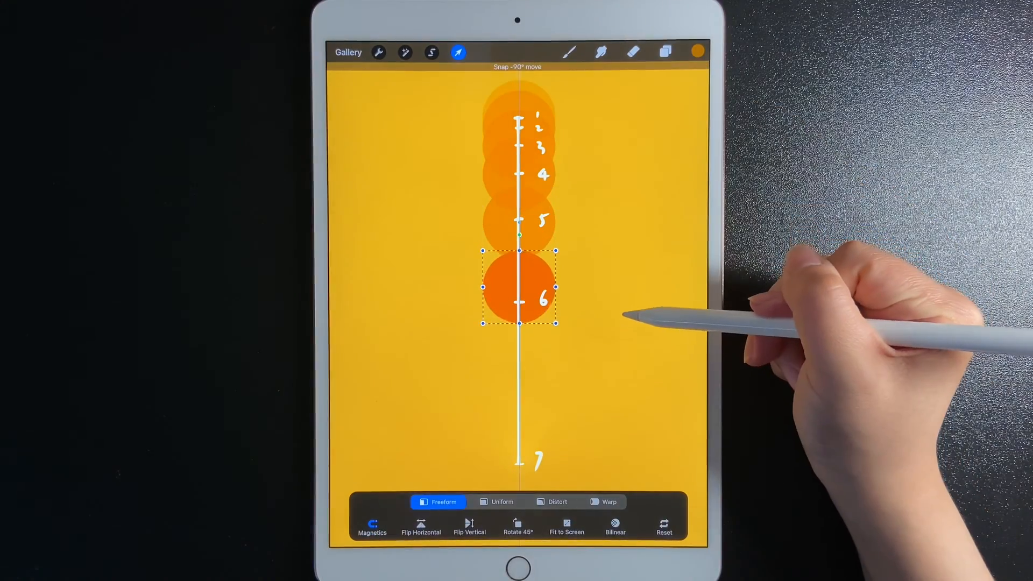
click(665, 52)
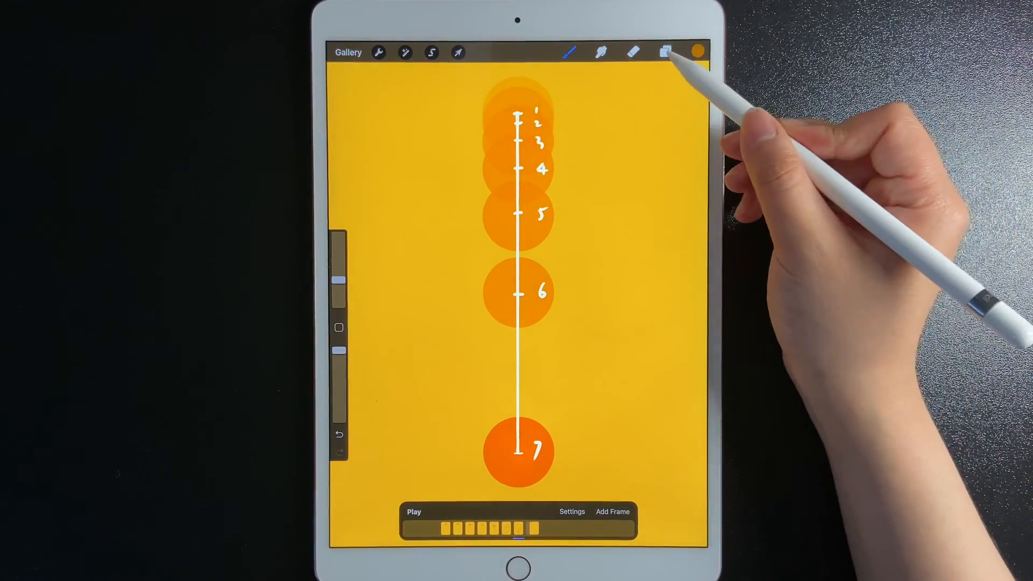
click(458, 52)
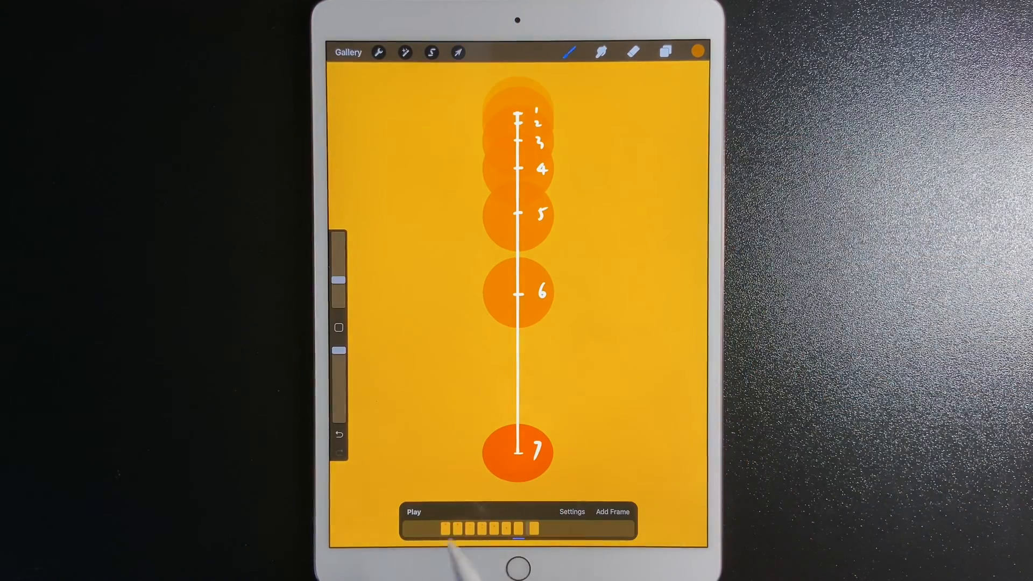
click(413, 512)
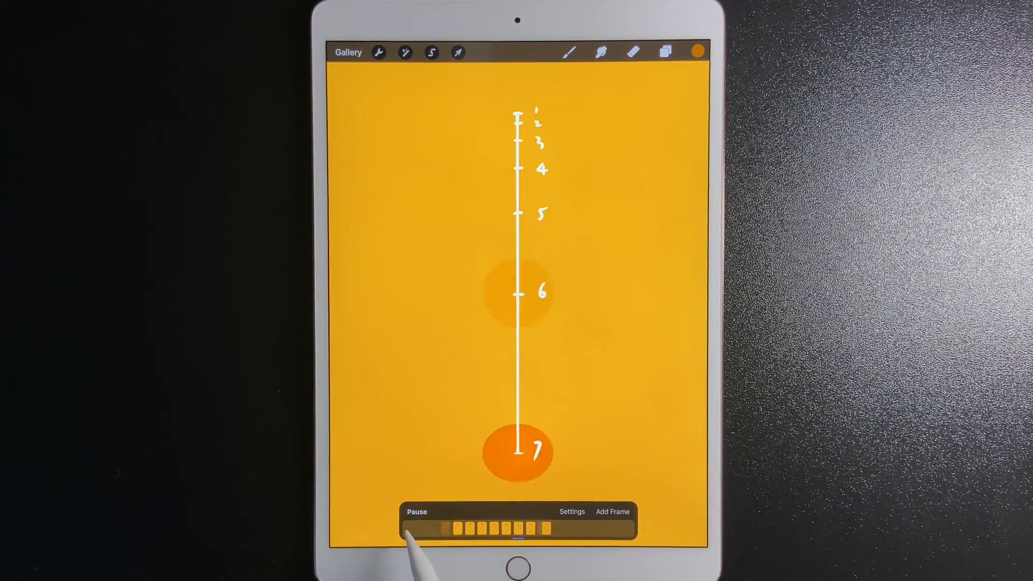
click(665, 52)
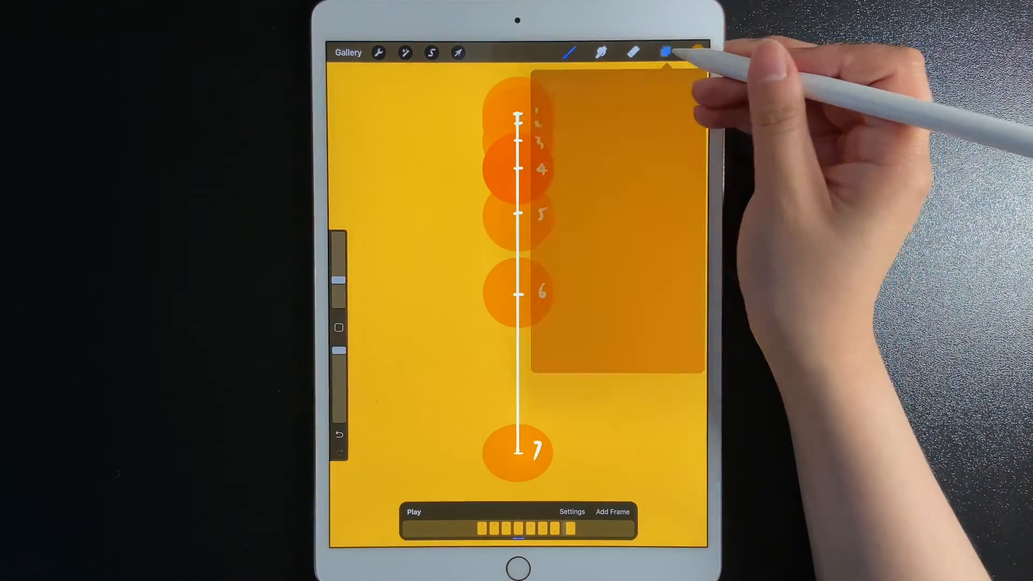
Add a Background layer below all frames and size a dark shadow oval under the lowest ball
click(664, 53)
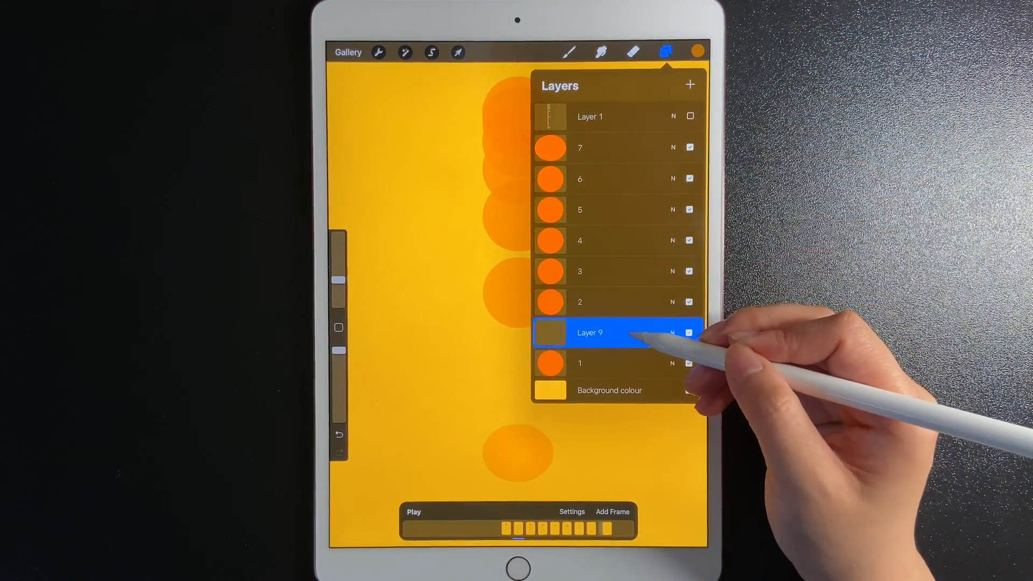
drag(590, 332, 589, 363)
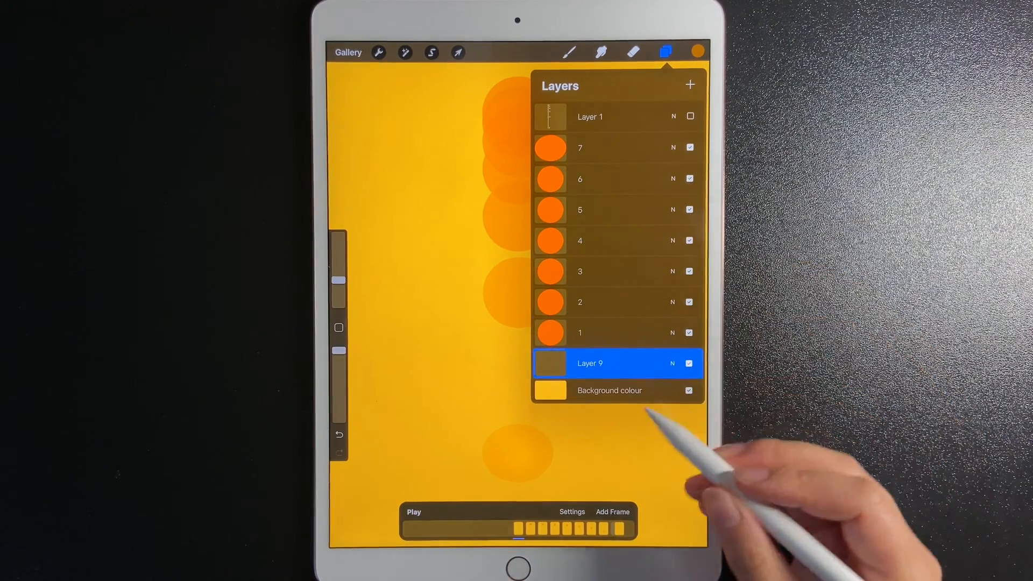
double_click(590, 363)
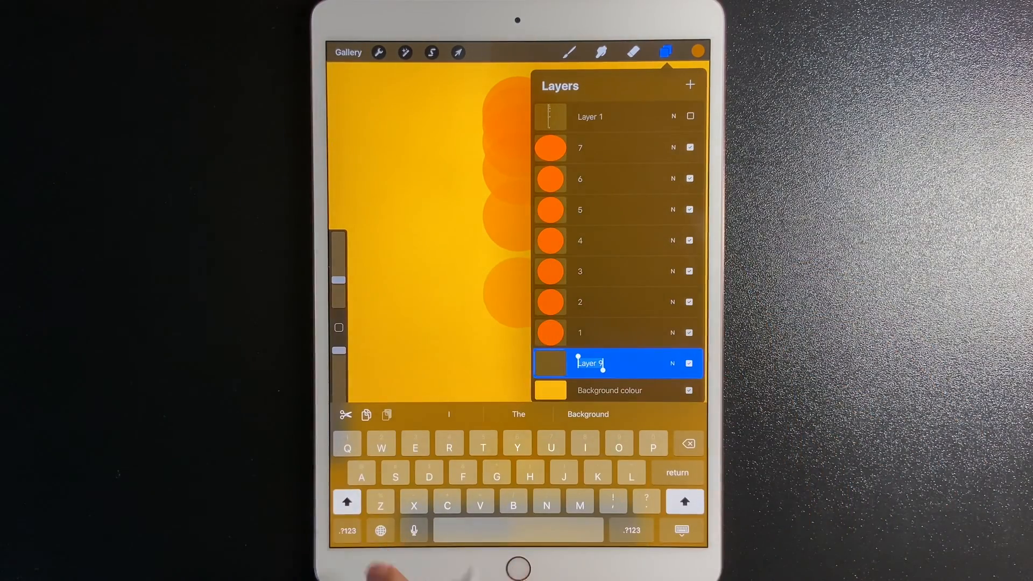
text(Background)
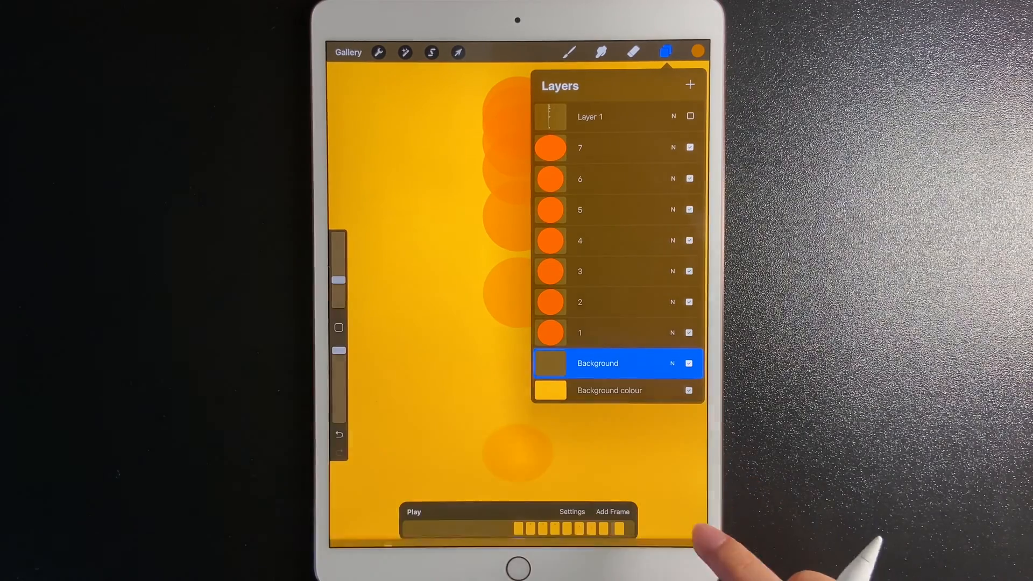
click(664, 52)
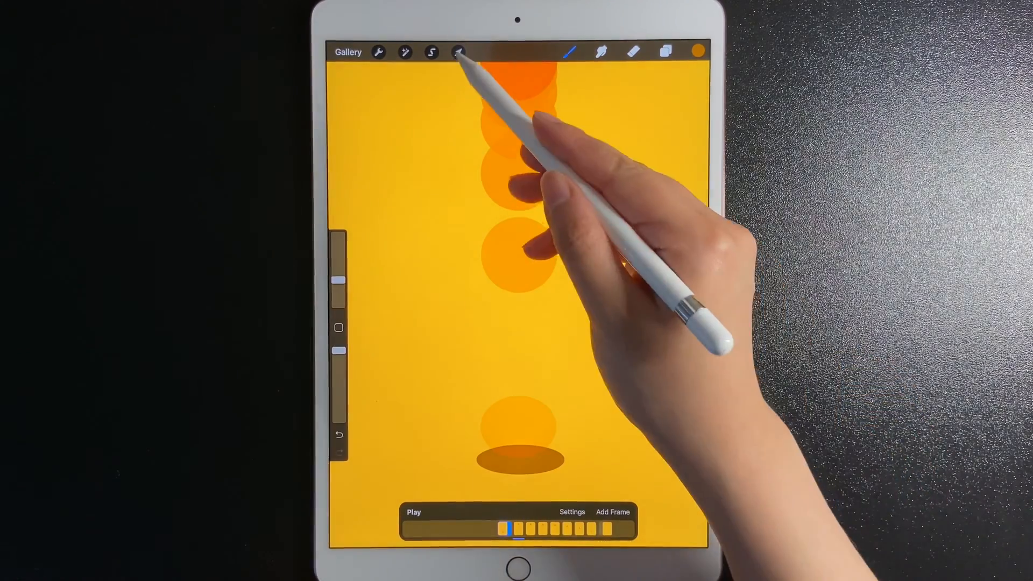
click(458, 52)
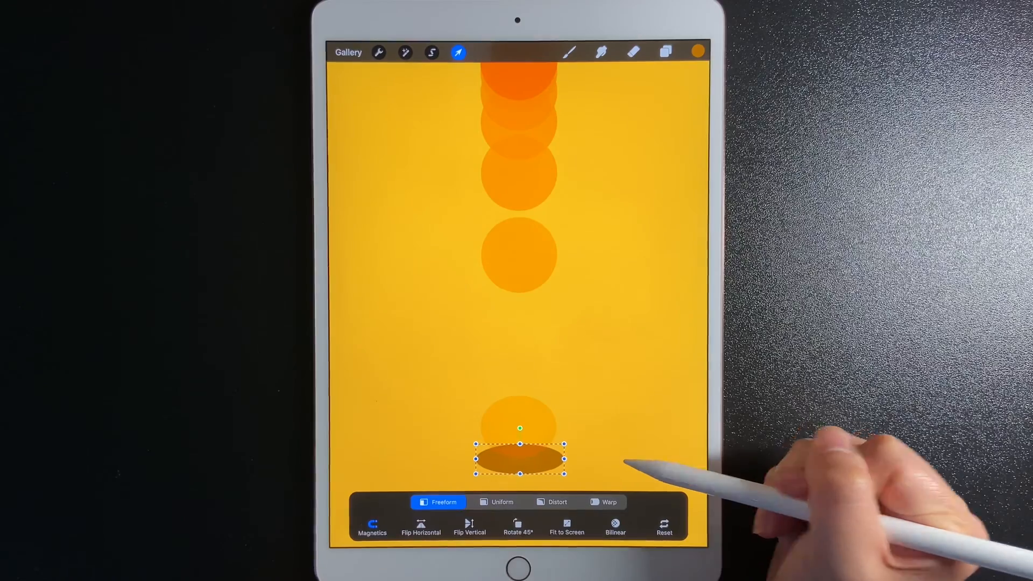
Draw curved seam lines on each ball frame, including the squashed ball
click(666, 52)
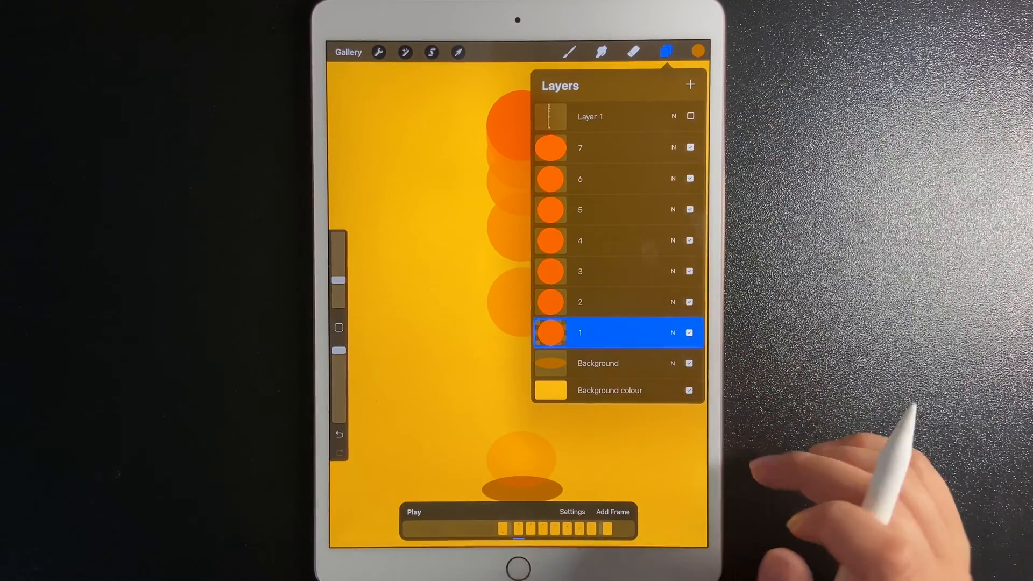
mouse_move(857, 428)
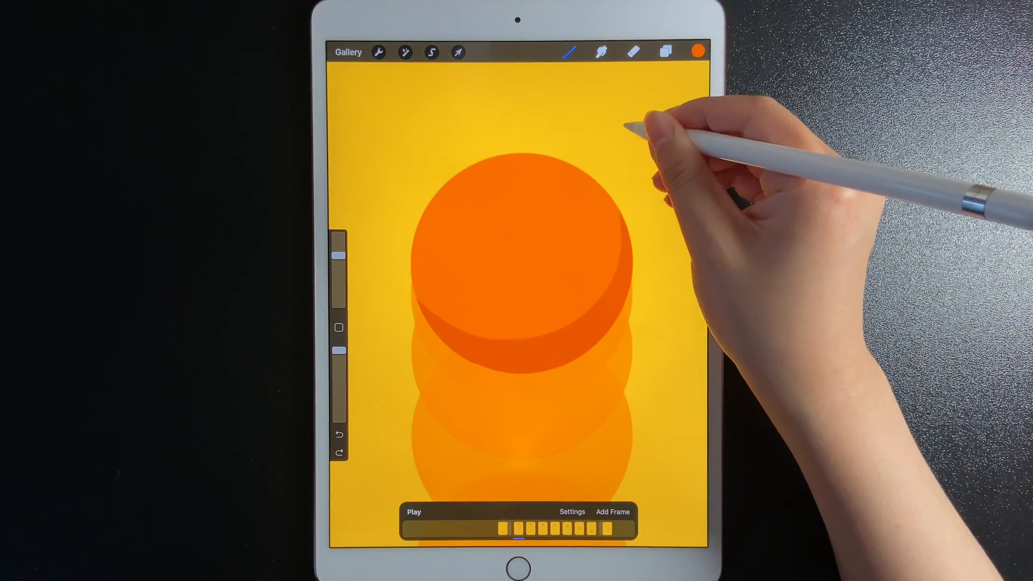
click(665, 52)
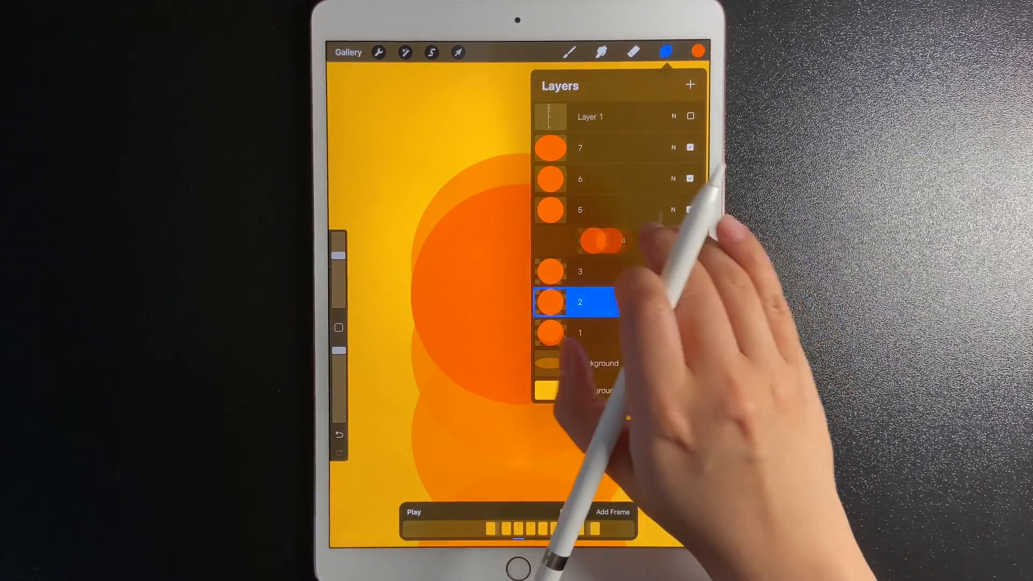
click(665, 52)
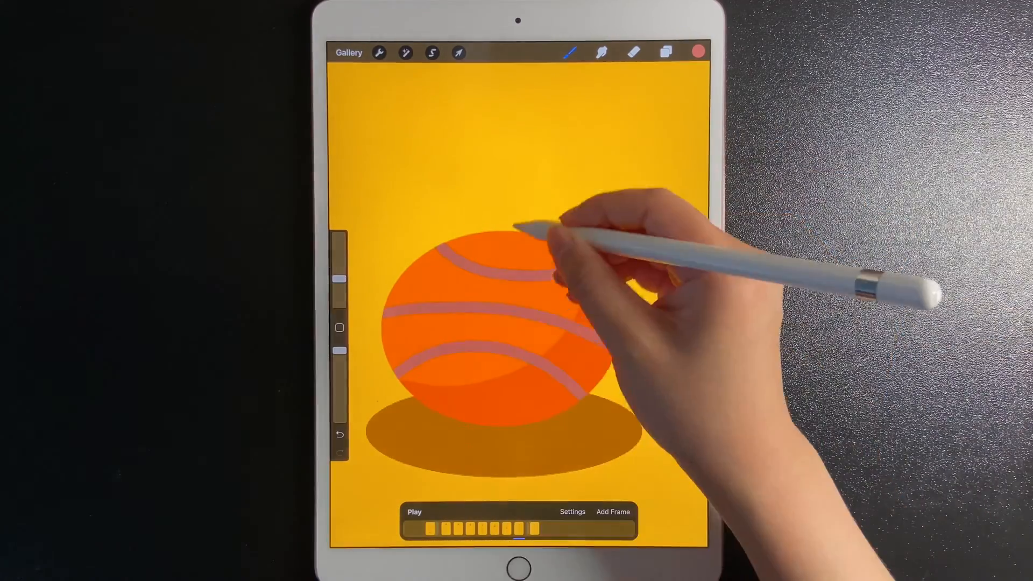
click(413, 512)
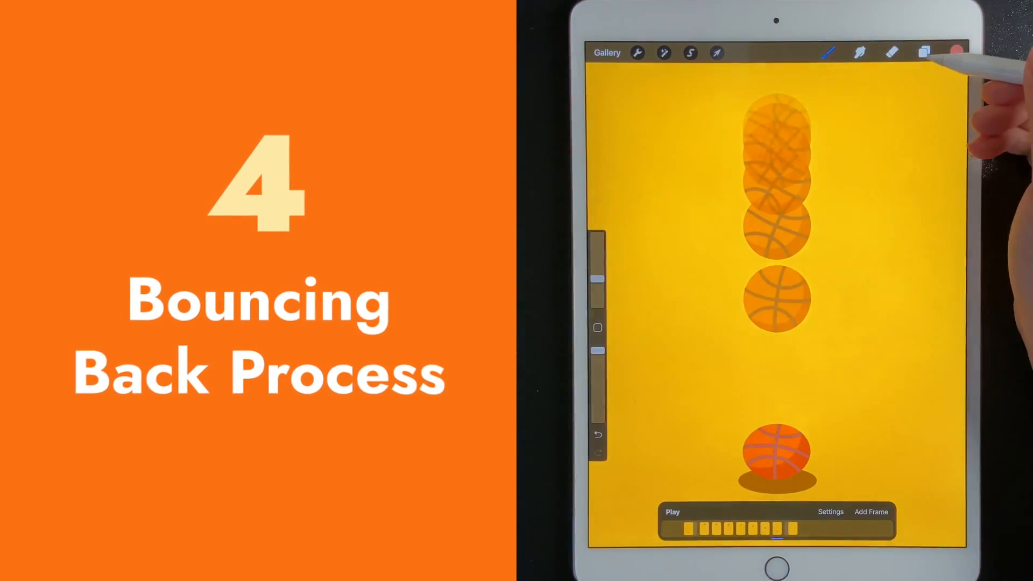
Duplicate ball frames 1–6 and stack the copies in reverse order above frame 7
click(924, 52)
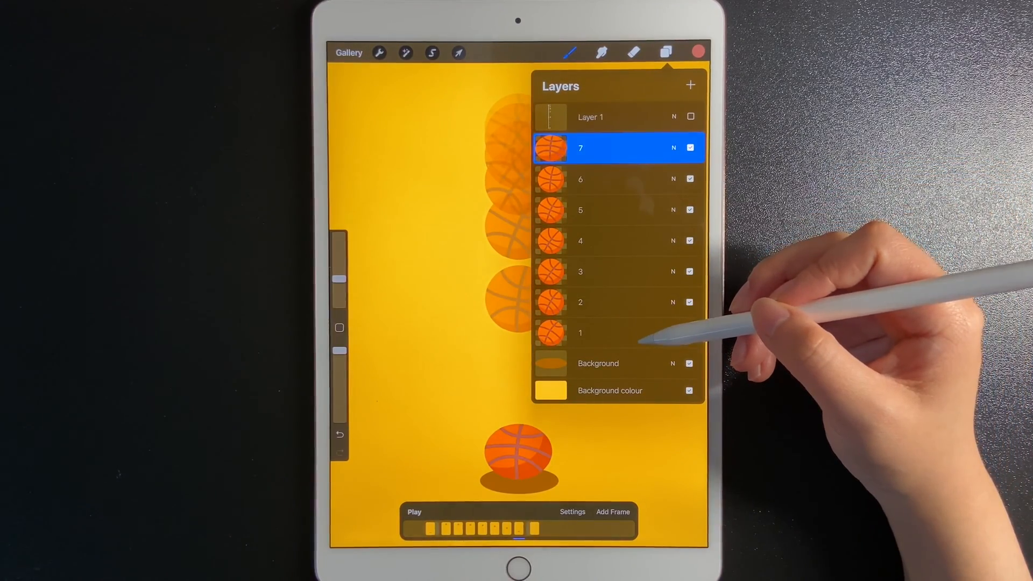
click(580, 332)
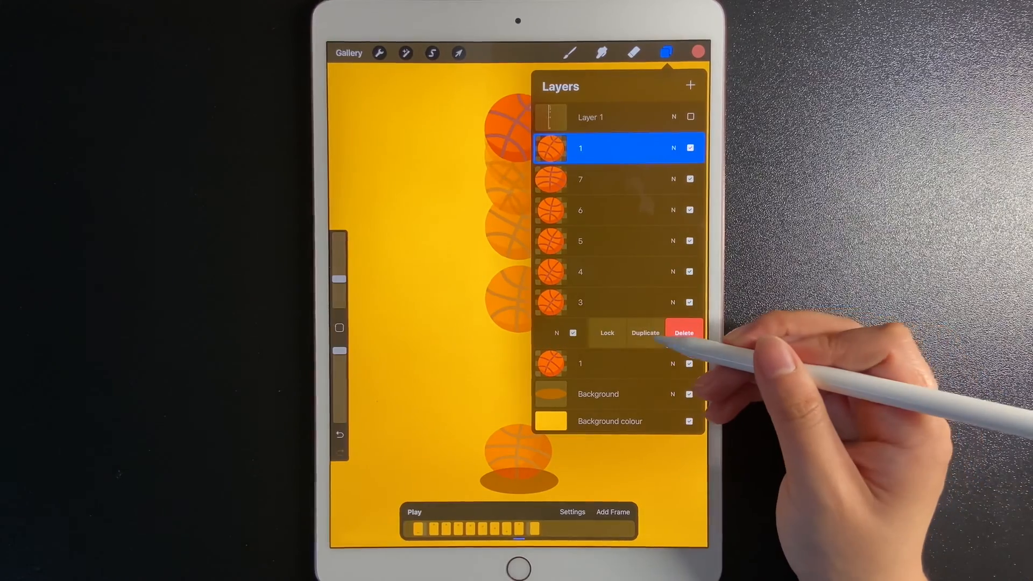
click(616, 333)
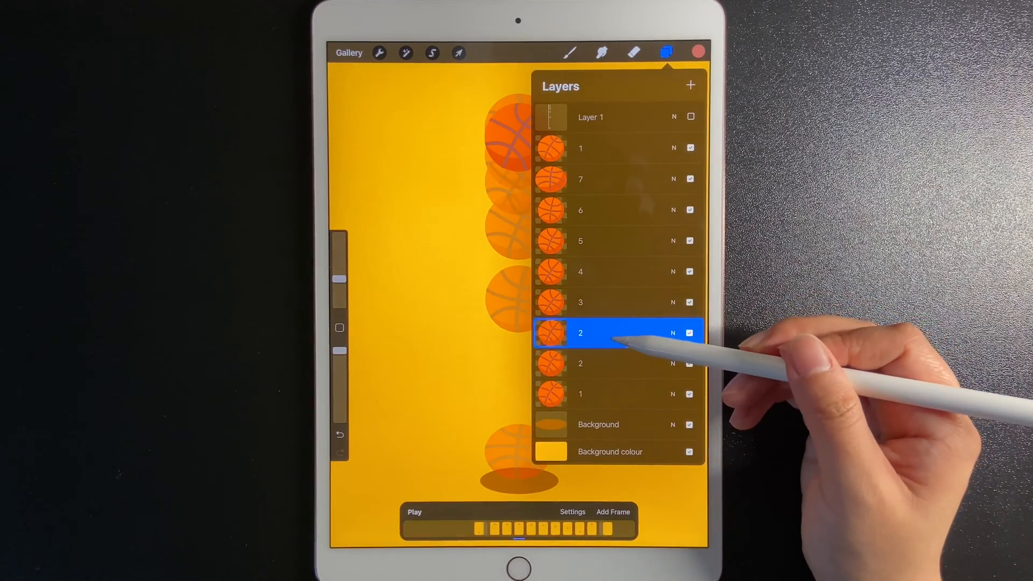
drag(580, 332, 580, 178)
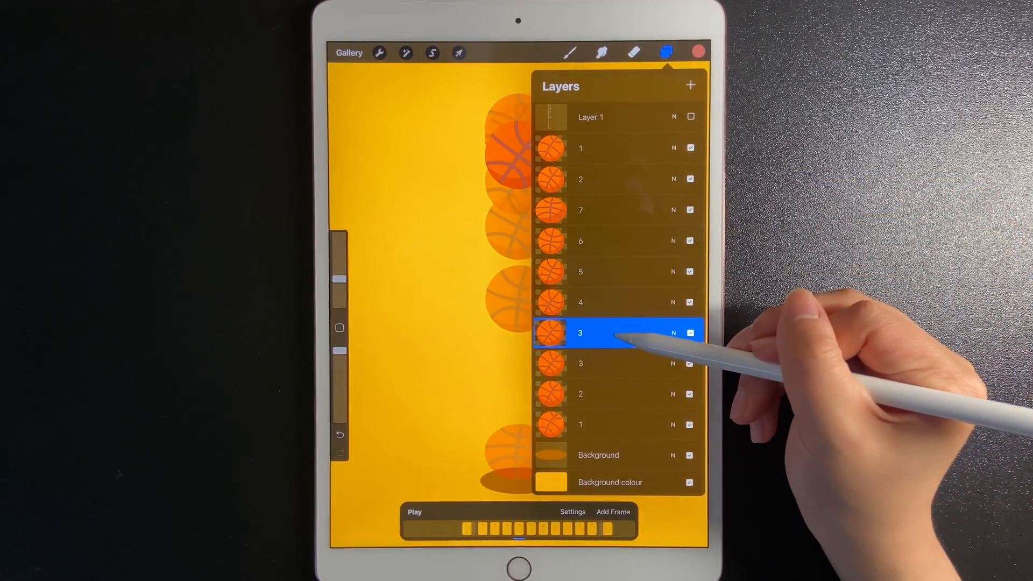
drag(580, 333, 580, 209)
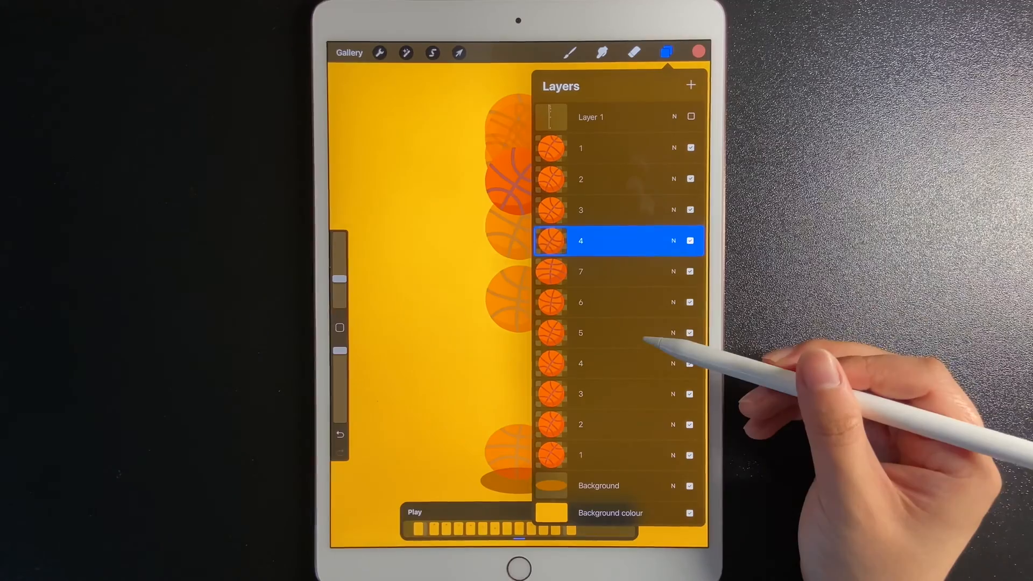
click(580, 333)
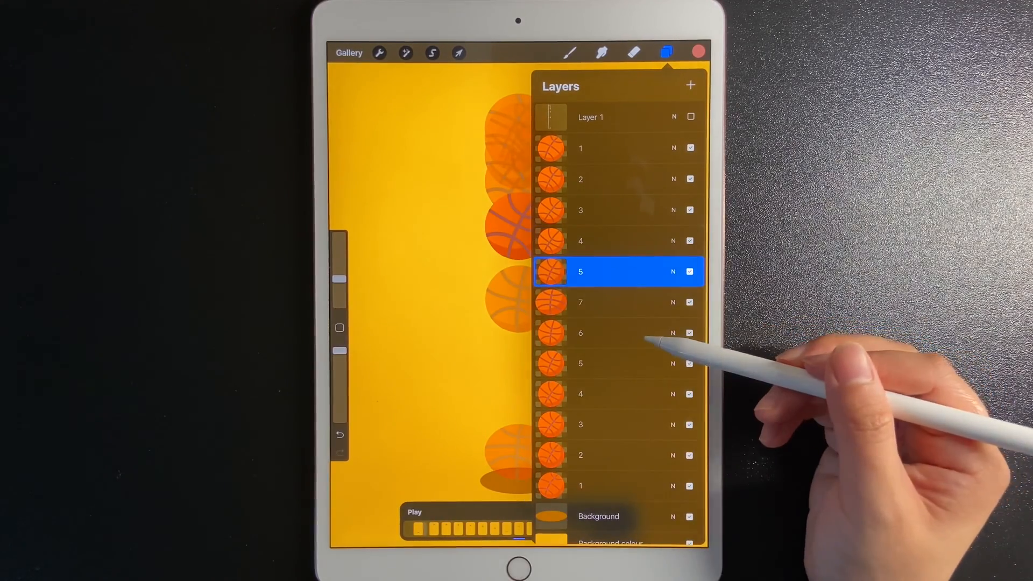
click(593, 332)
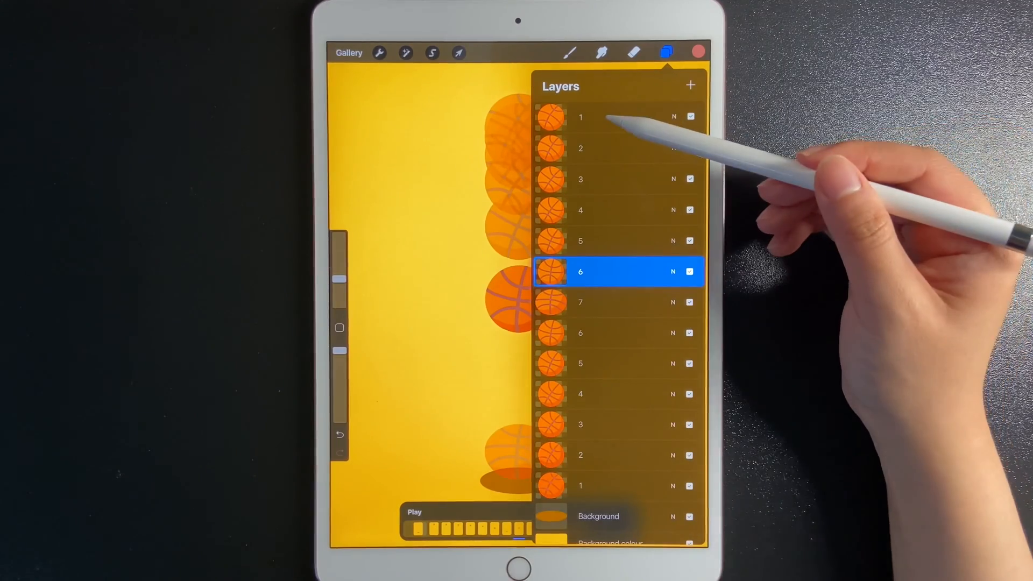
click(581, 117)
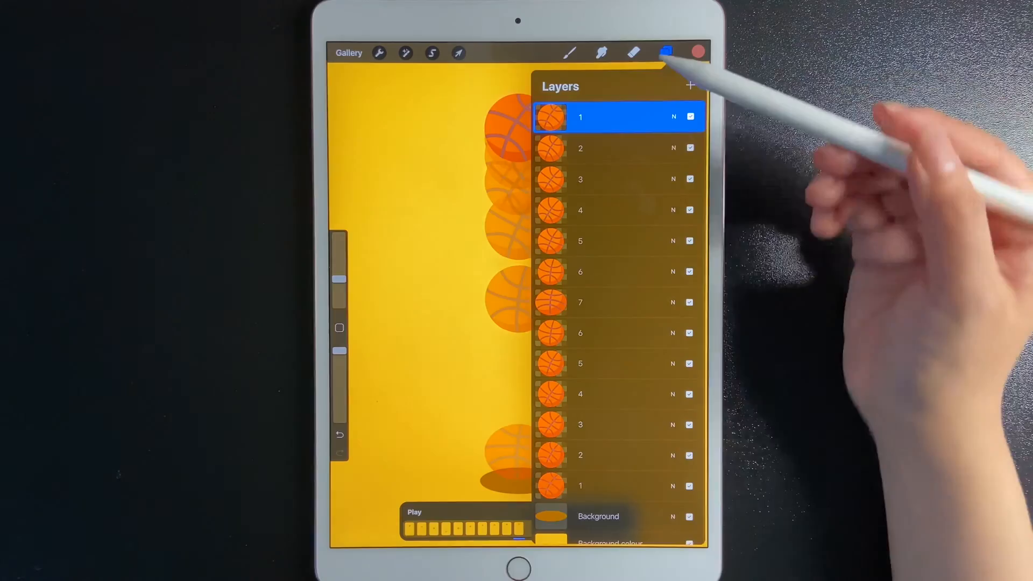
click(414, 511)
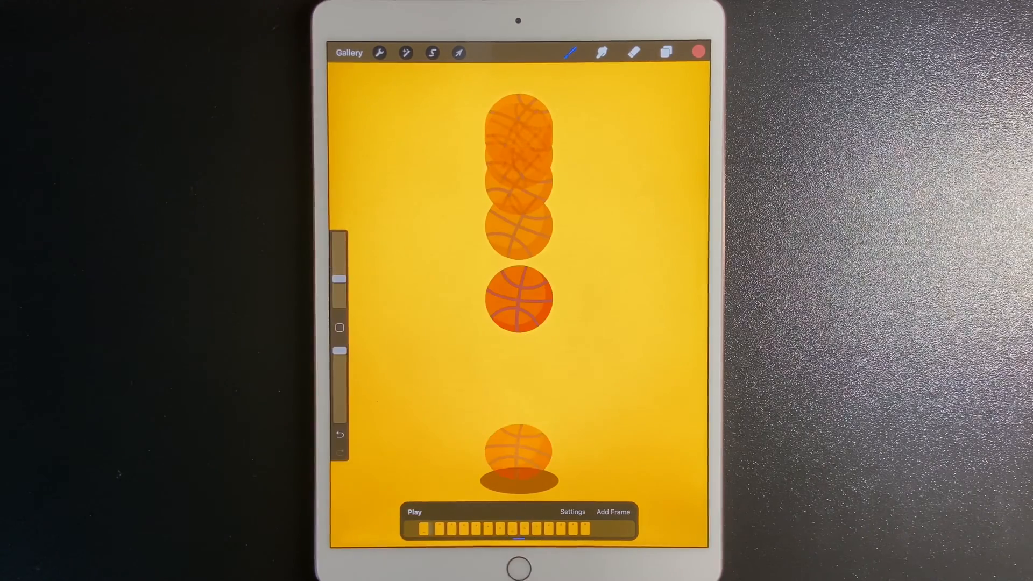
Move the ball to a new position in a rising frame
click(458, 53)
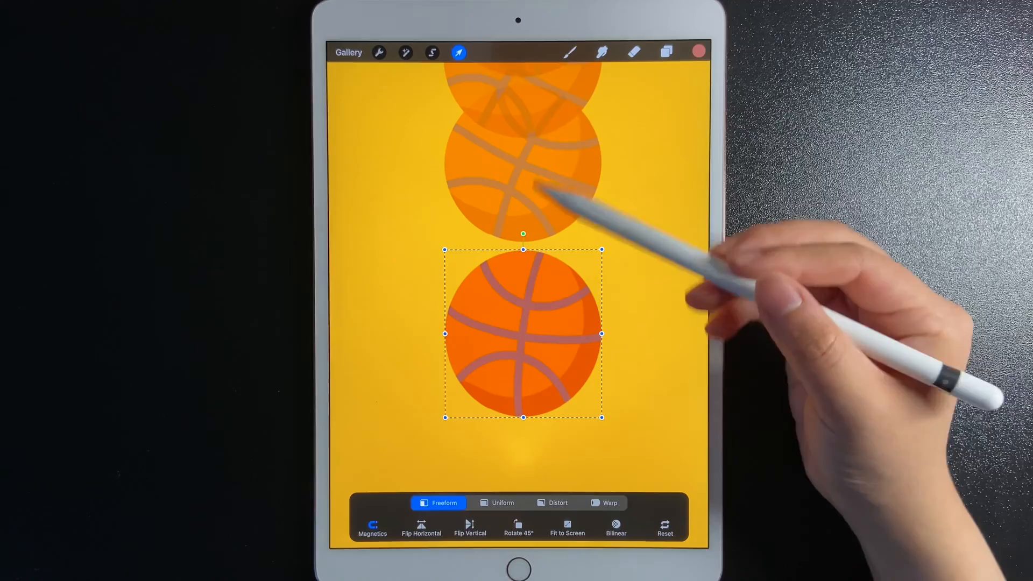
click(666, 53)
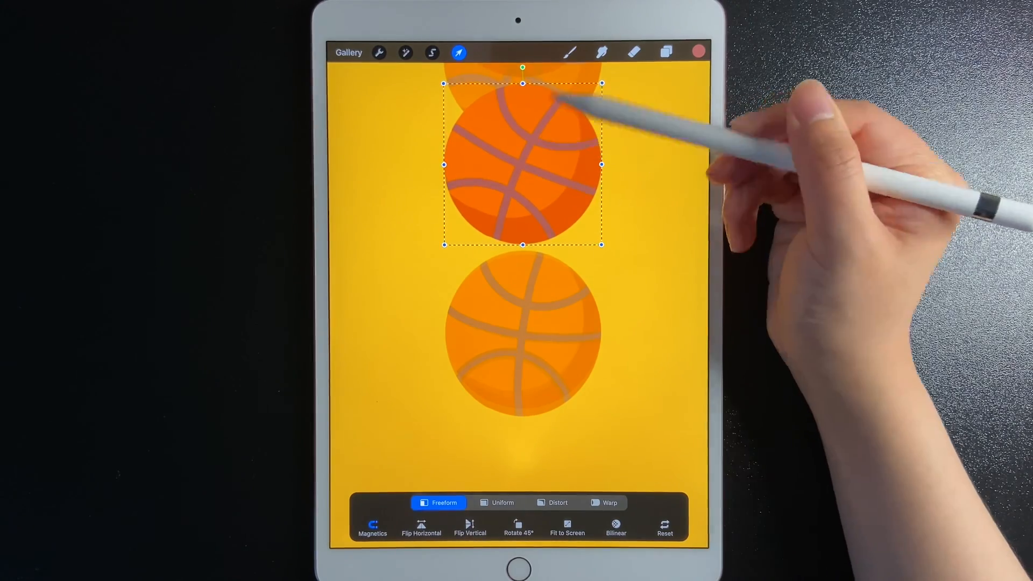
click(666, 52)
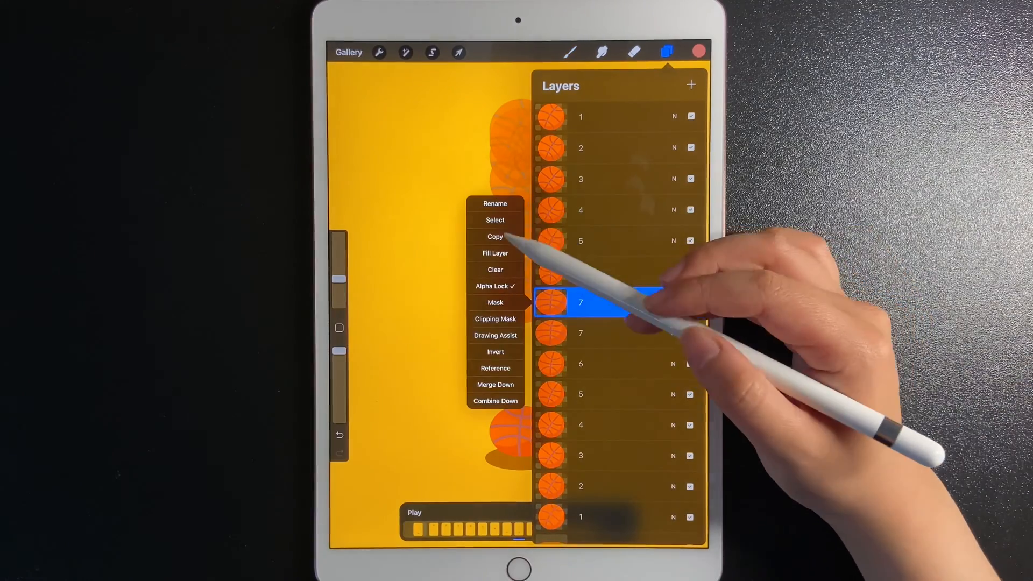
Copy frame 7 and squash the copied ball flatter against the ground
click(495, 203)
text(.1)
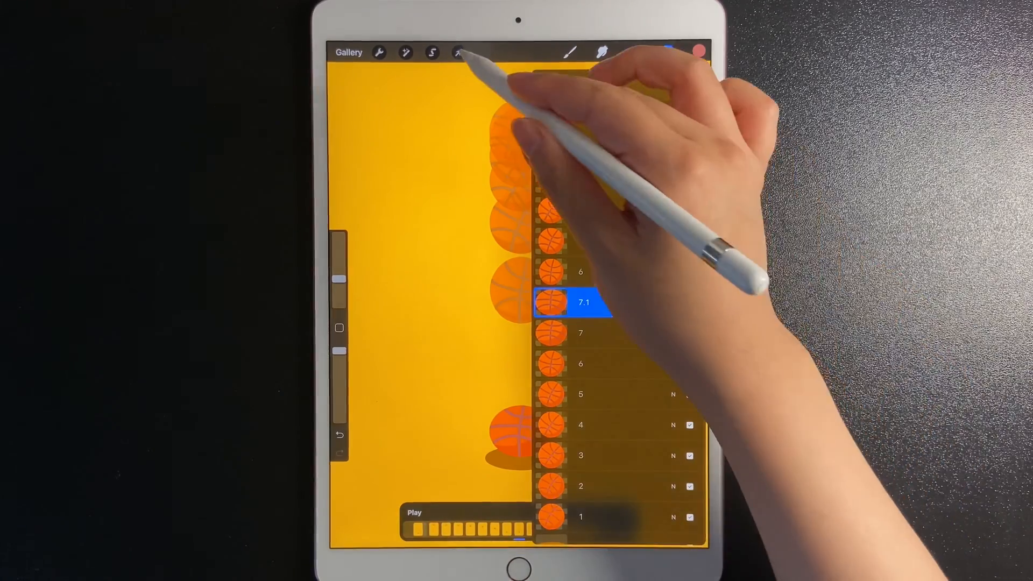
click(459, 52)
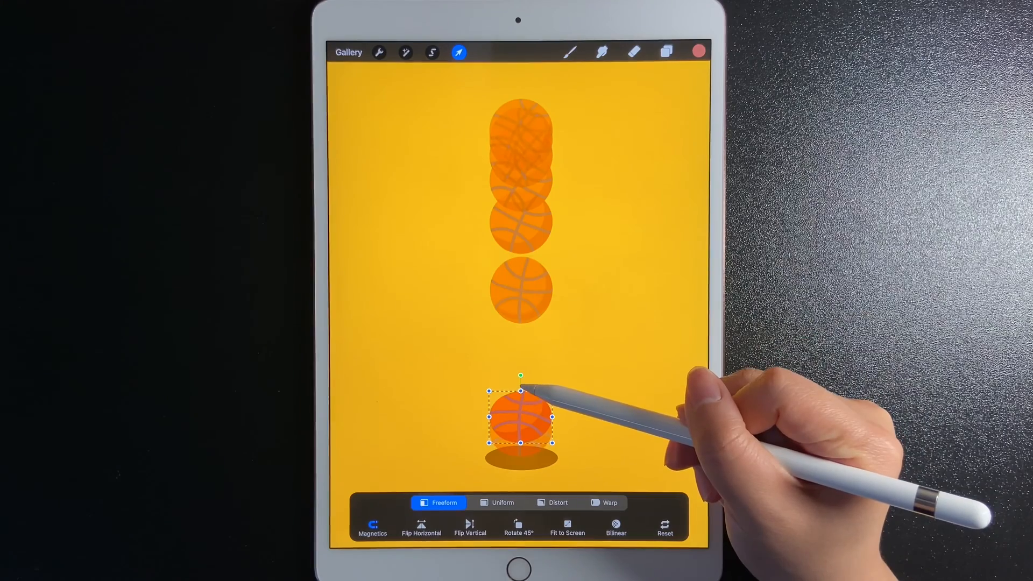
drag(523, 409, 520, 406)
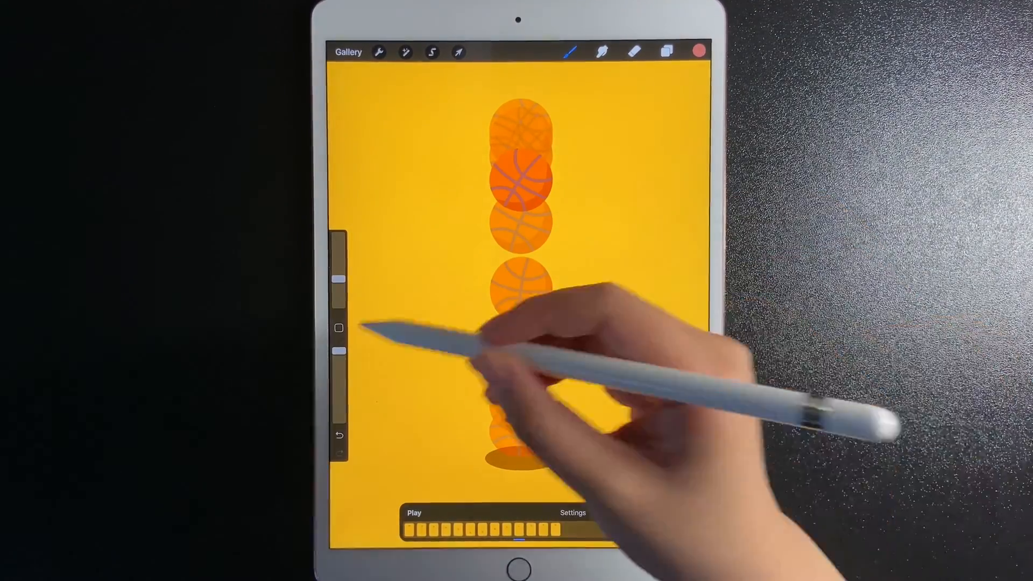
click(413, 513)
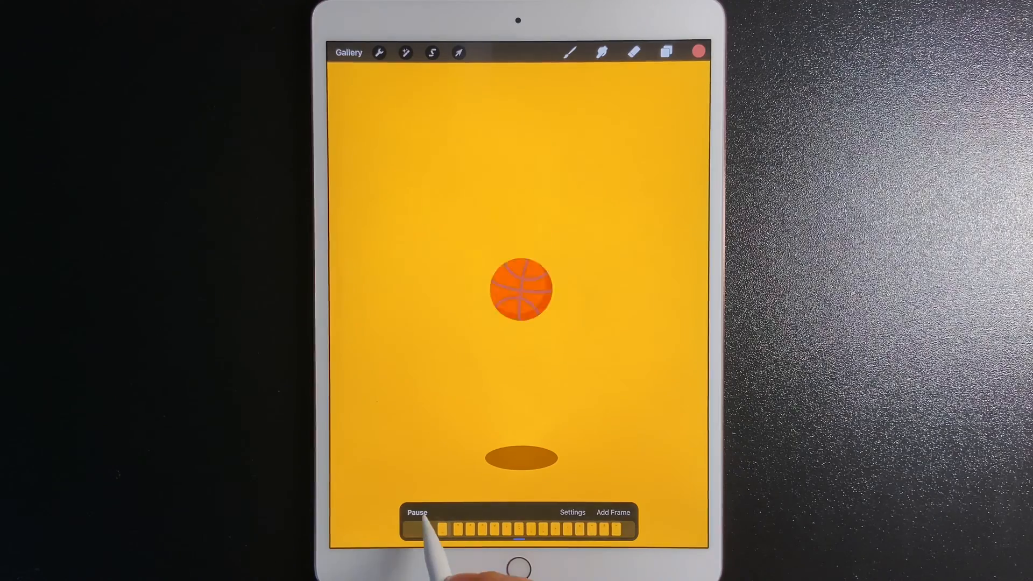
Pause the bouncing ball animation preview
click(416, 513)
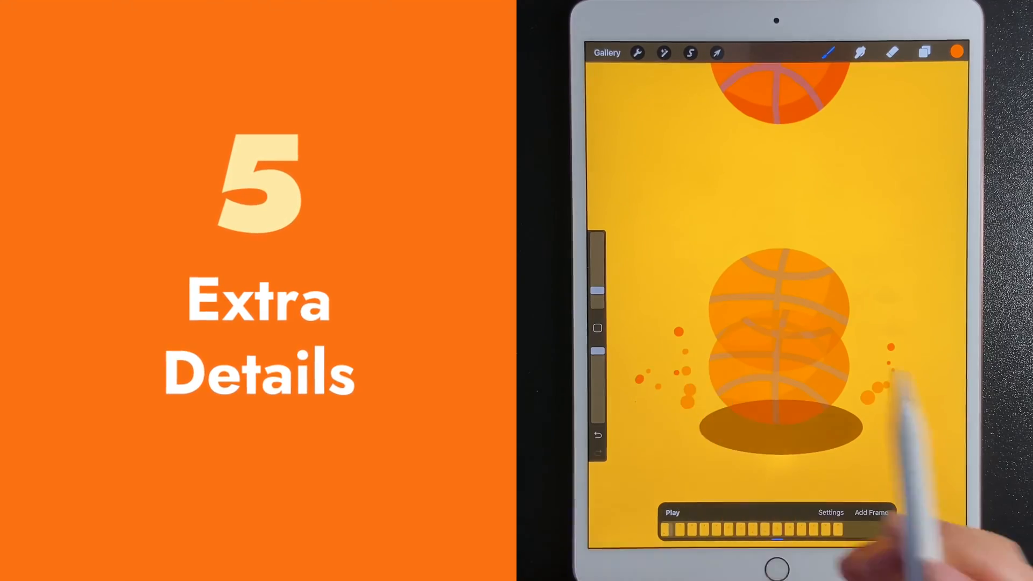
Dab small orange impact dots beside the landing ball frames
click(924, 51)
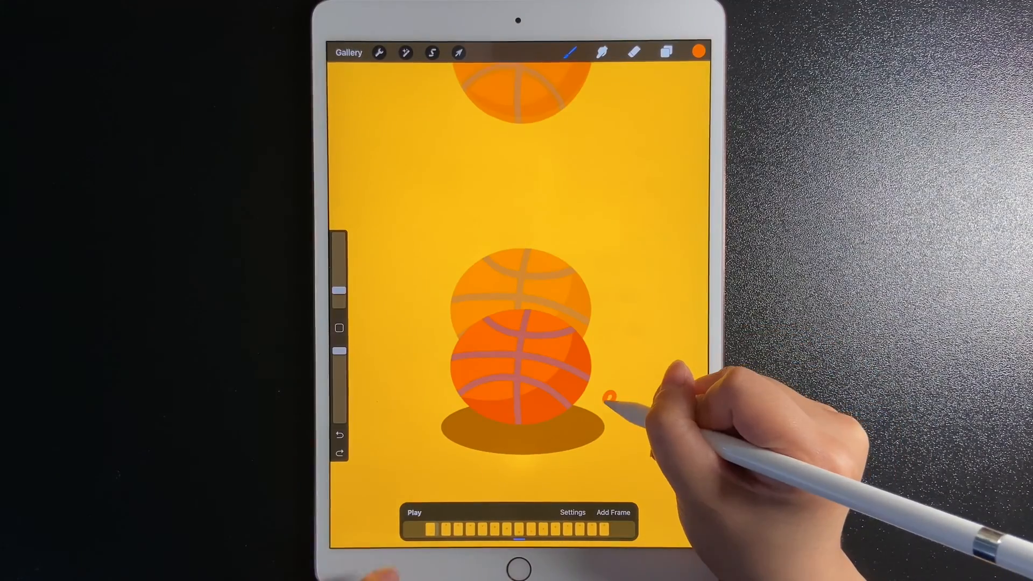
drag(610, 396, 428, 402)
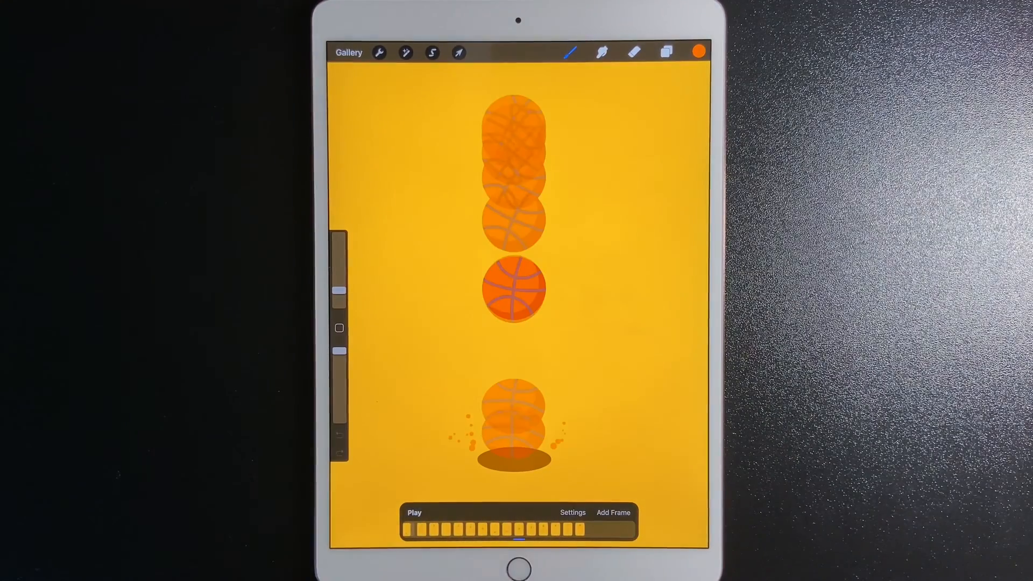
Preview the loop, select the Background layer, then play the animation again
click(414, 512)
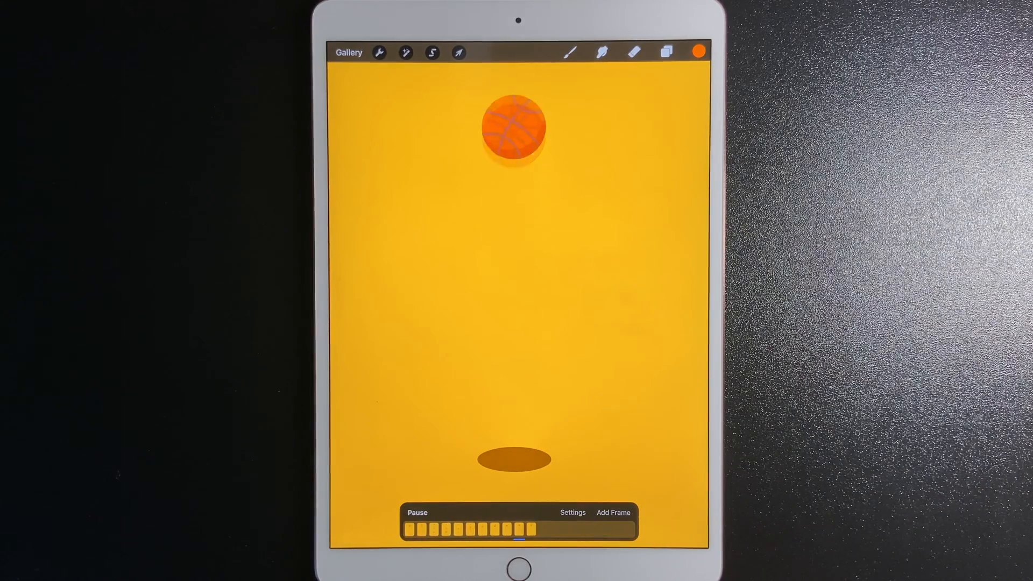
click(416, 513)
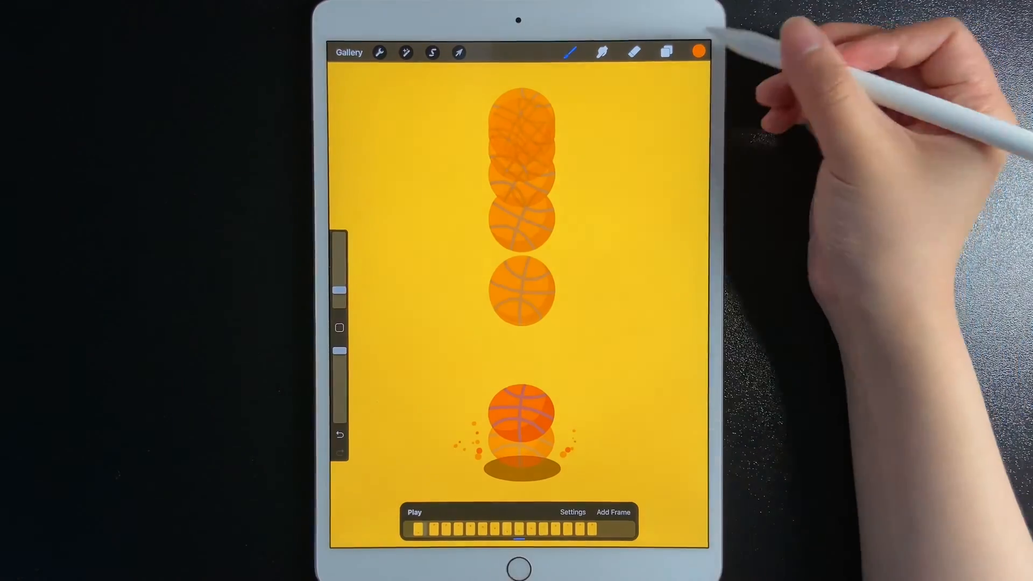
click(666, 53)
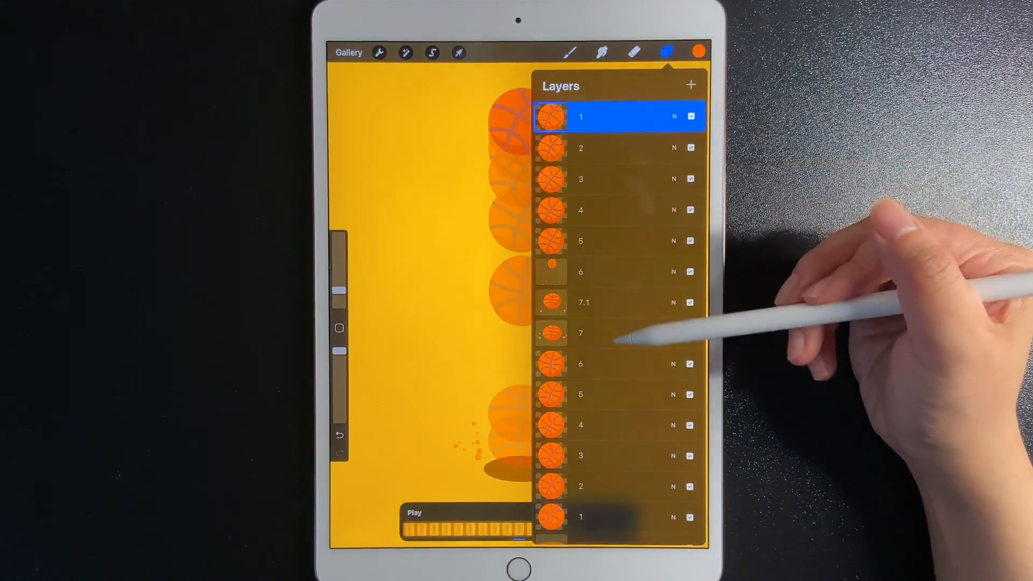
scroll(down, 3)
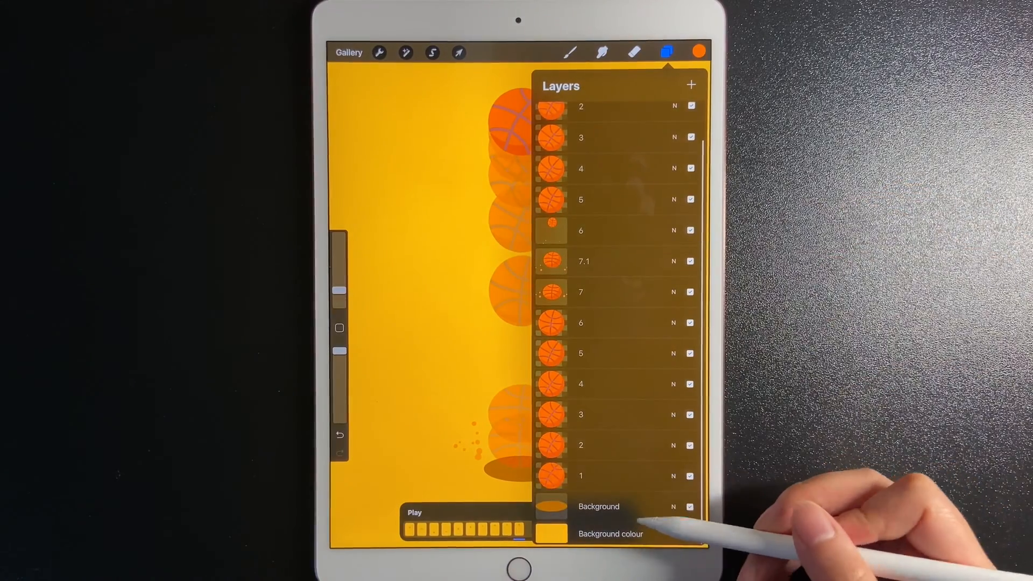
click(599, 506)
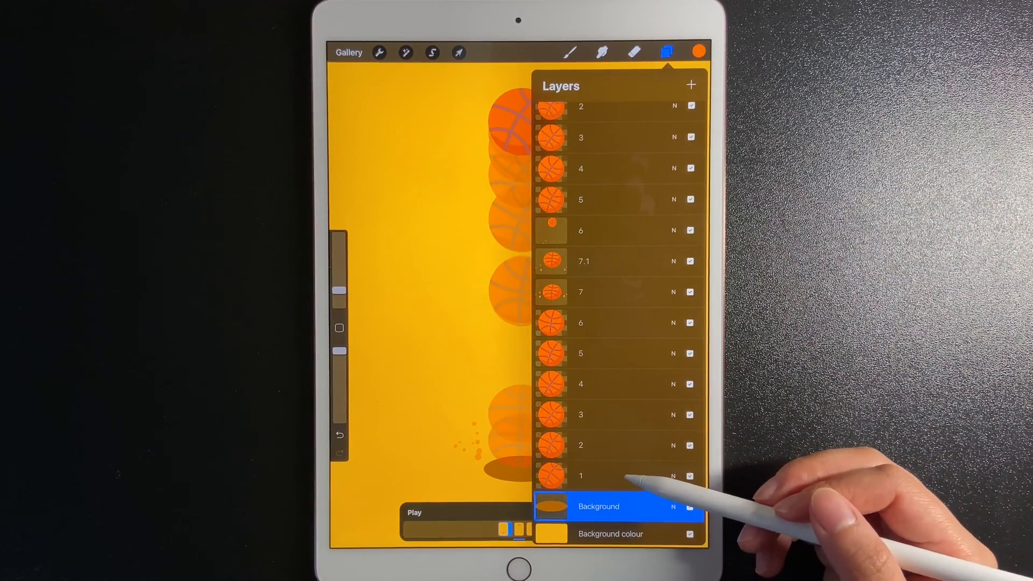
click(666, 52)
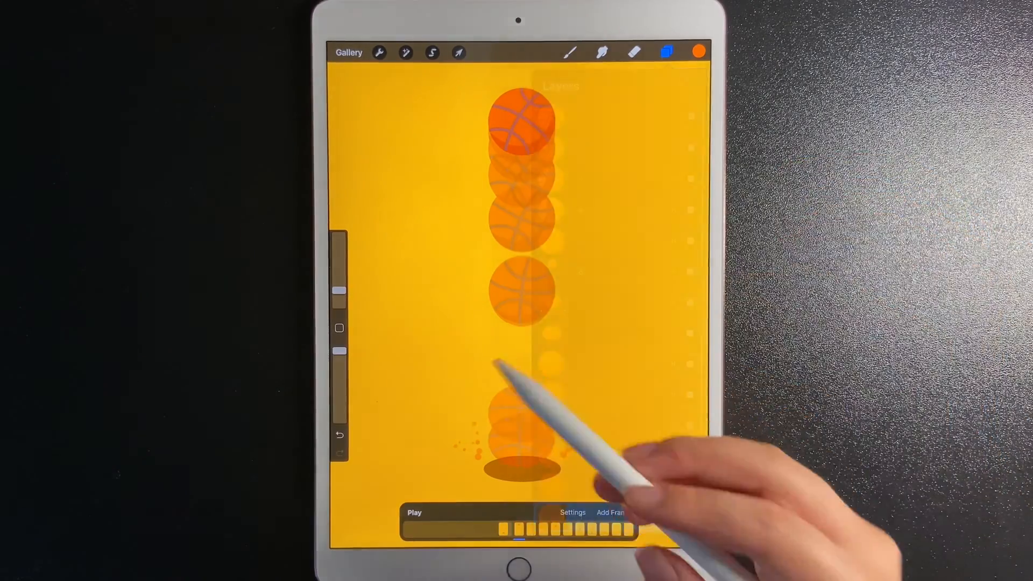
click(415, 511)
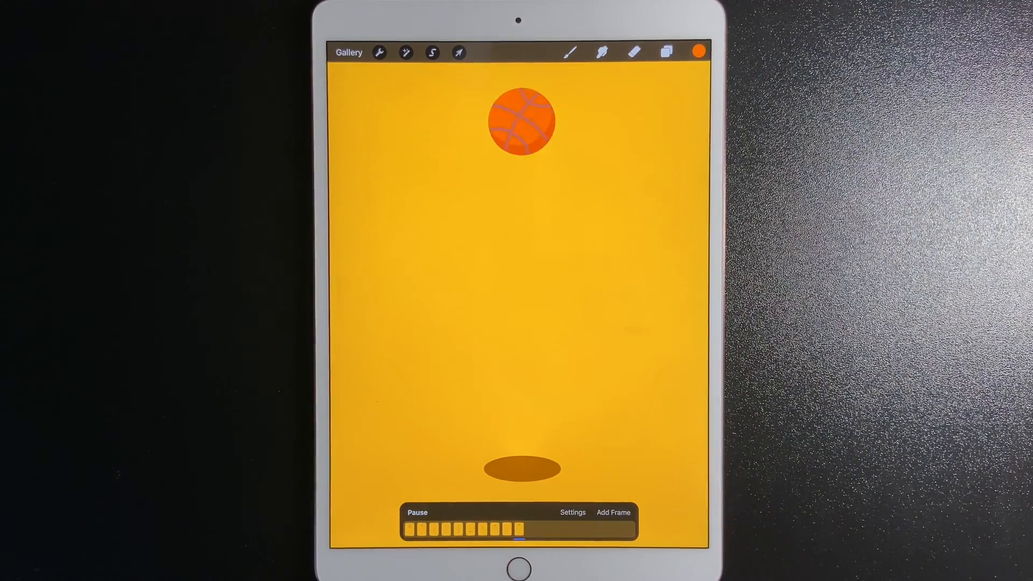